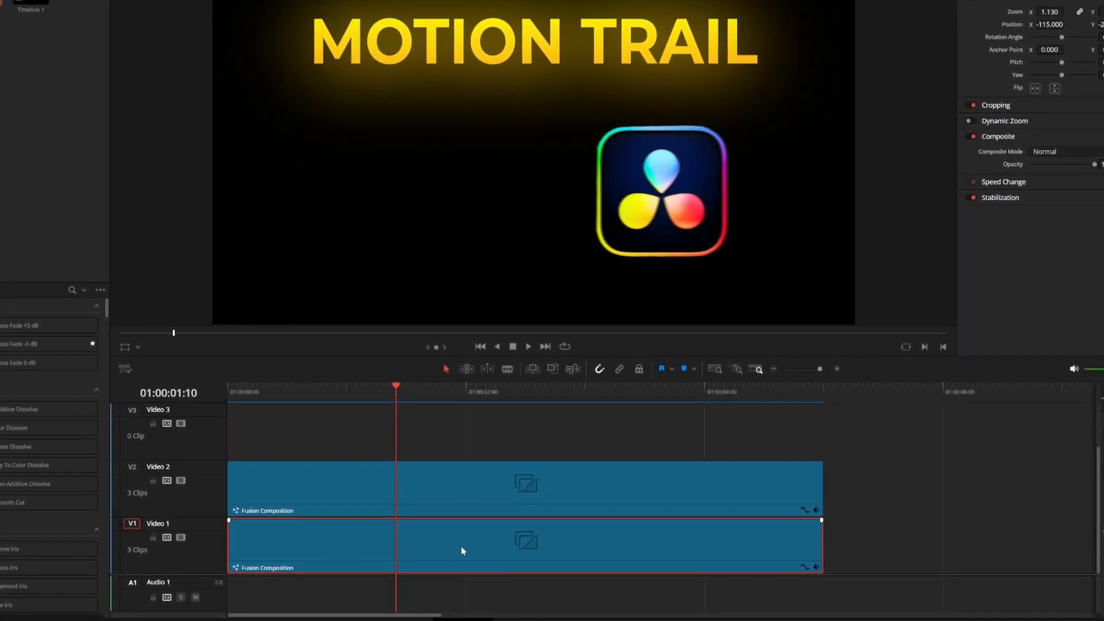
Bring up the context menu for the Fusion Composition clip on Video 1.
right_click(462, 549)
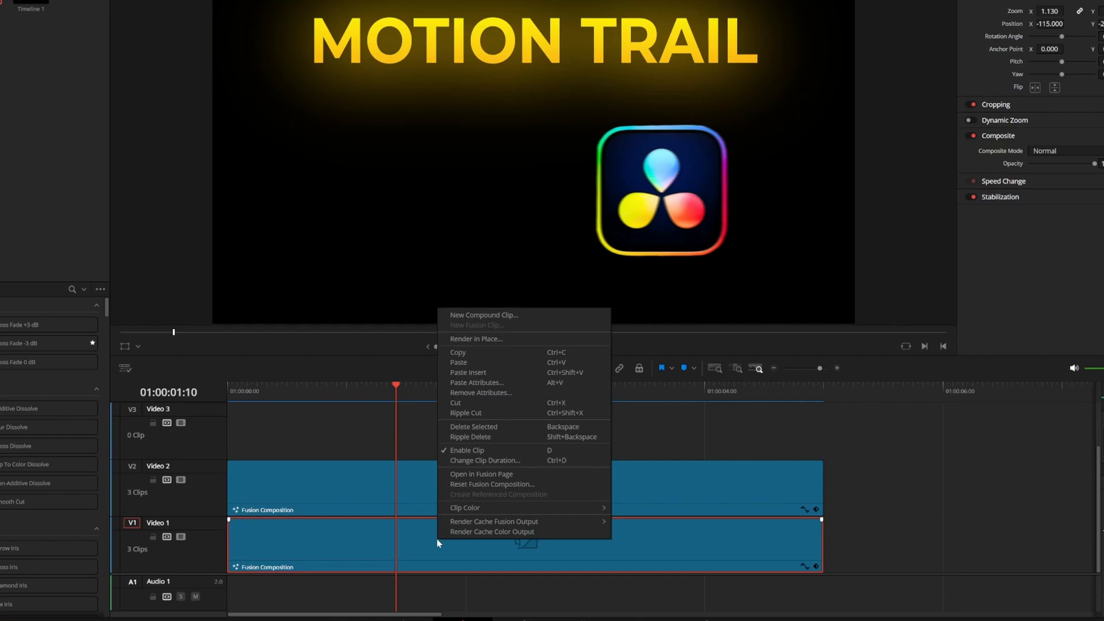
Open the logo clip's composition in the Fusion page via Open in Fusion Page.
left_click(481, 473)
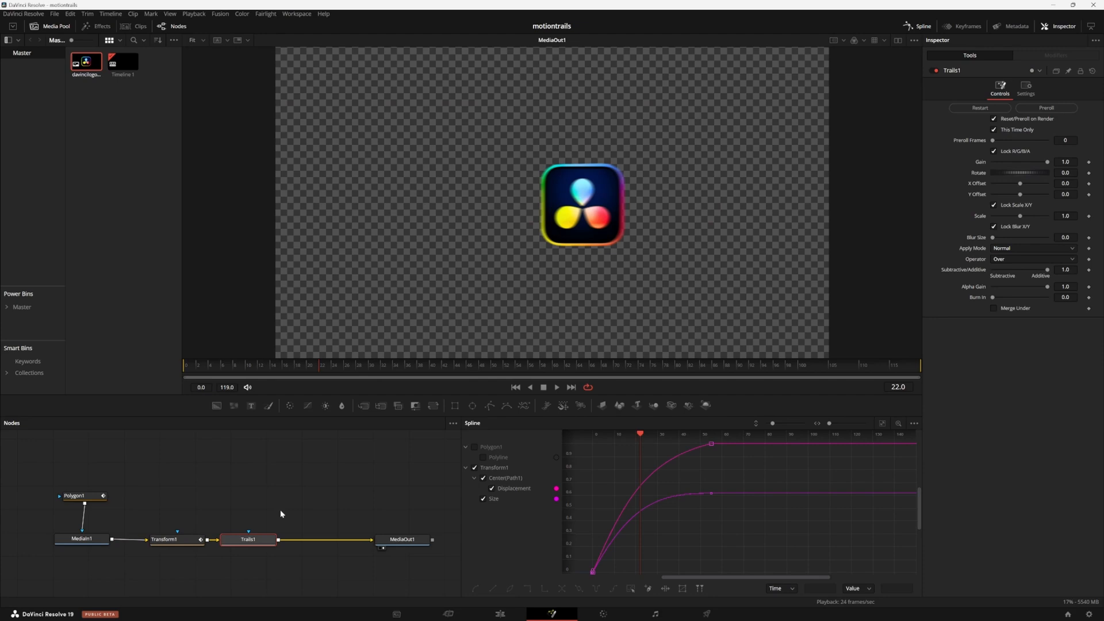
Edit the Trails1 Gain field toward a value of .94.
left_click(557, 387)
type(".94")
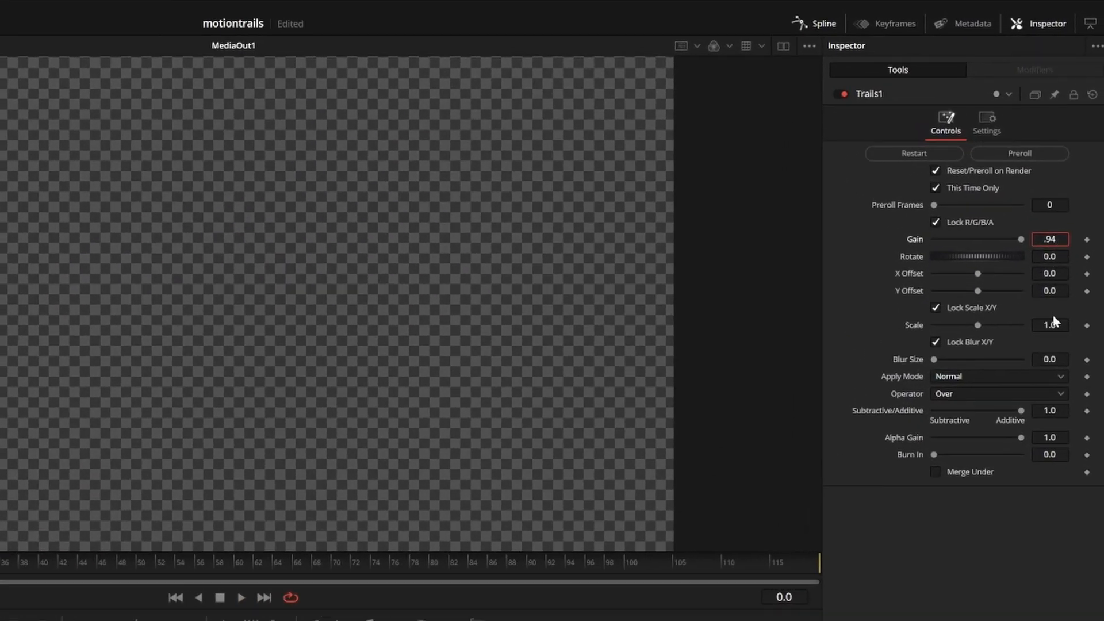
Enter the Trails1 blur size value of 11.6 to soften the logo's trail.
type("1.6")
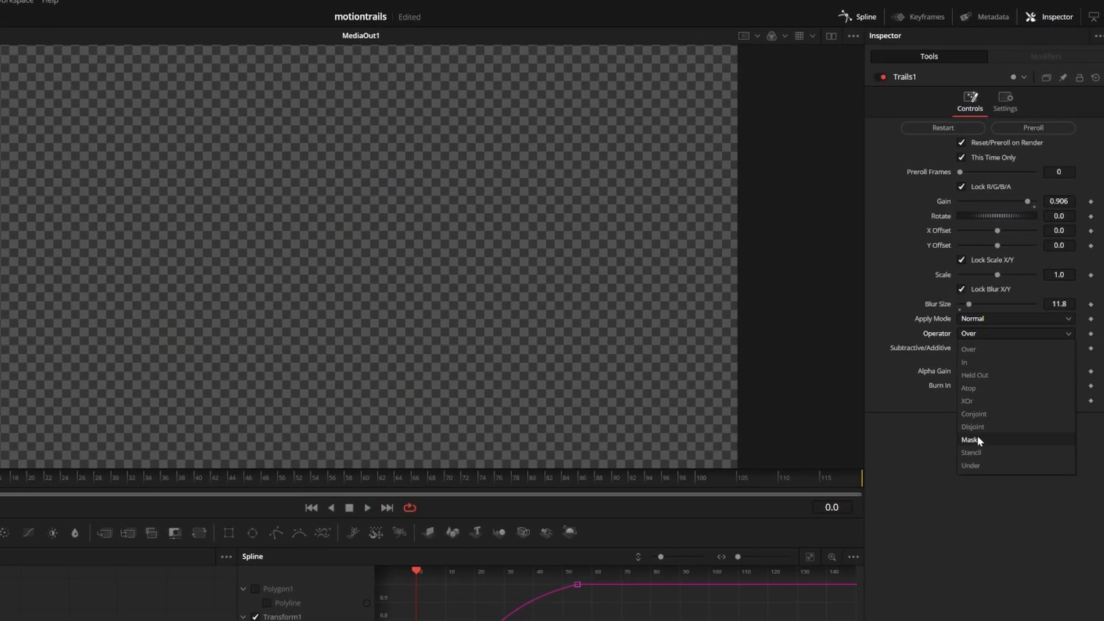
left_click(970, 465)
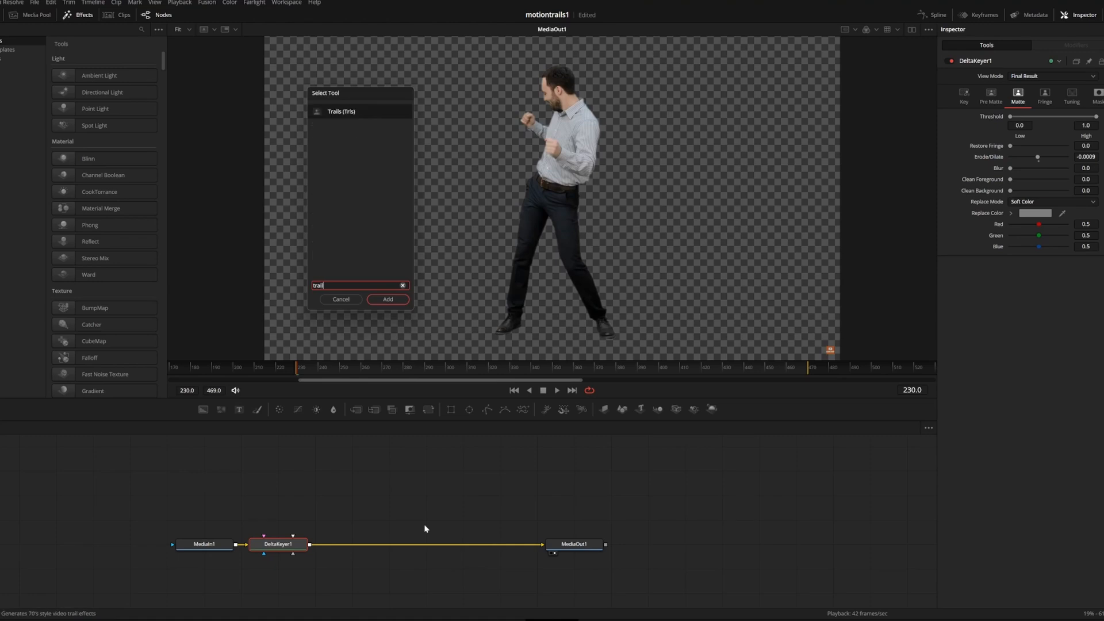
Add a Trails tool after DeltaKeyer1 in the keyed subject's composition.
left_click(387, 299)
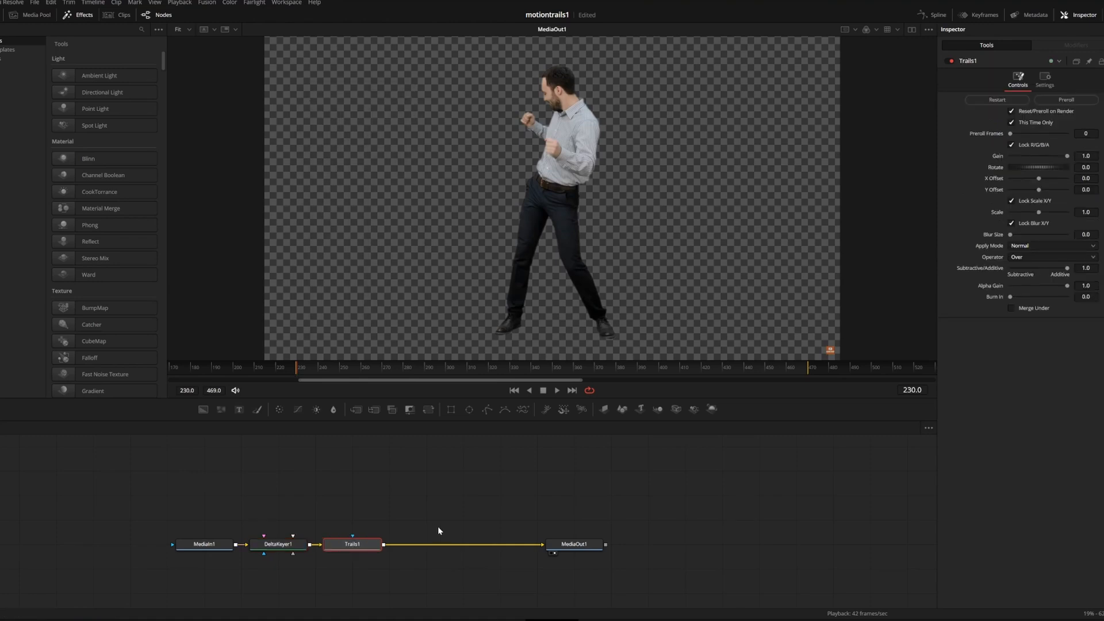